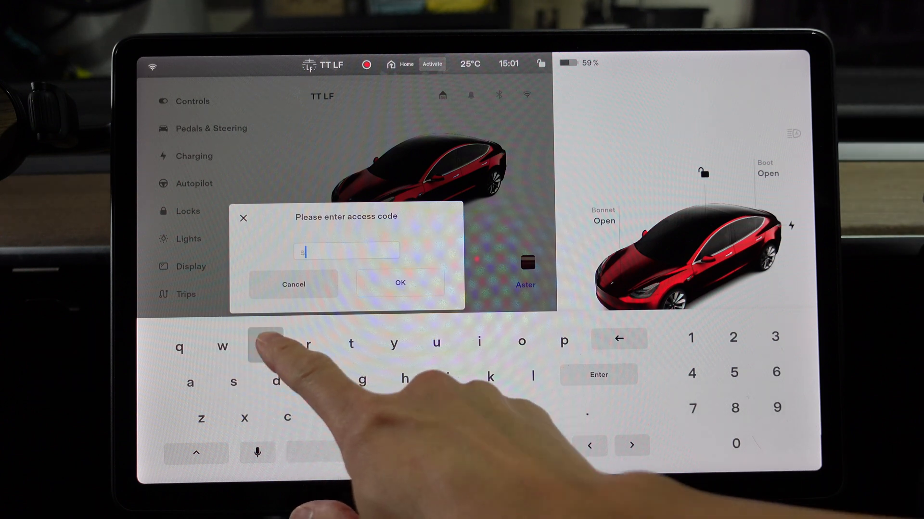
- Enter the service access code on the on-screen keyboard and submit it
{"action": "left_click", "coordinate": [480, 342]}
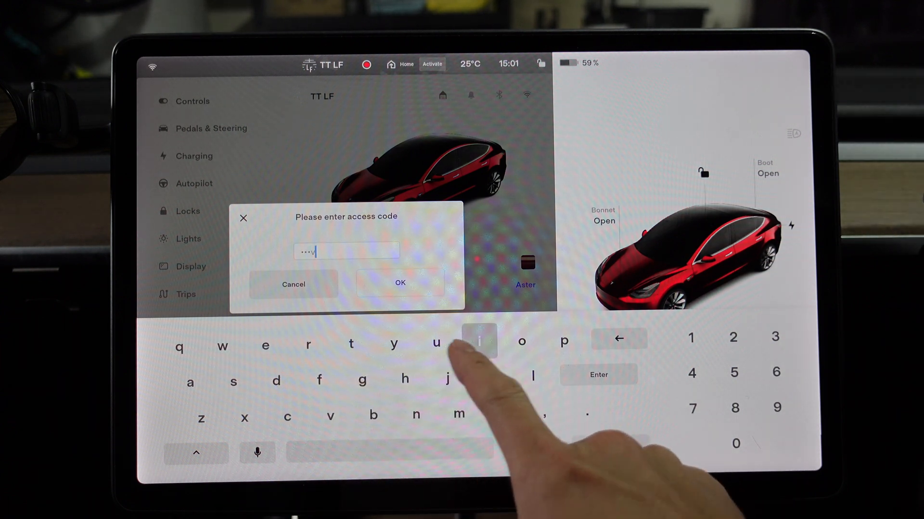
{"action": "left_click", "coordinate": [480, 342]}
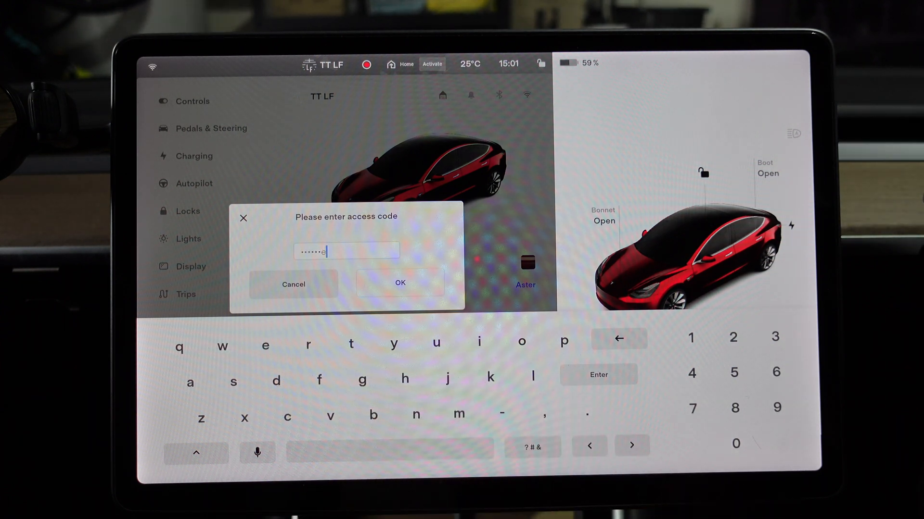
{"action": "left_click", "coordinate": [399, 283]}
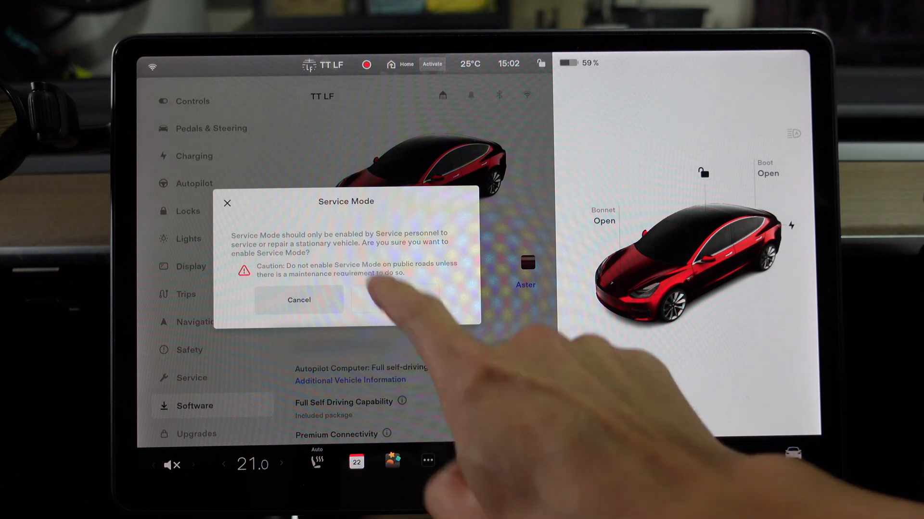
- Confirm the Service Mode warning and view the Vehicle Info overview page
{"action": "left_click", "coordinate": [392, 299]}
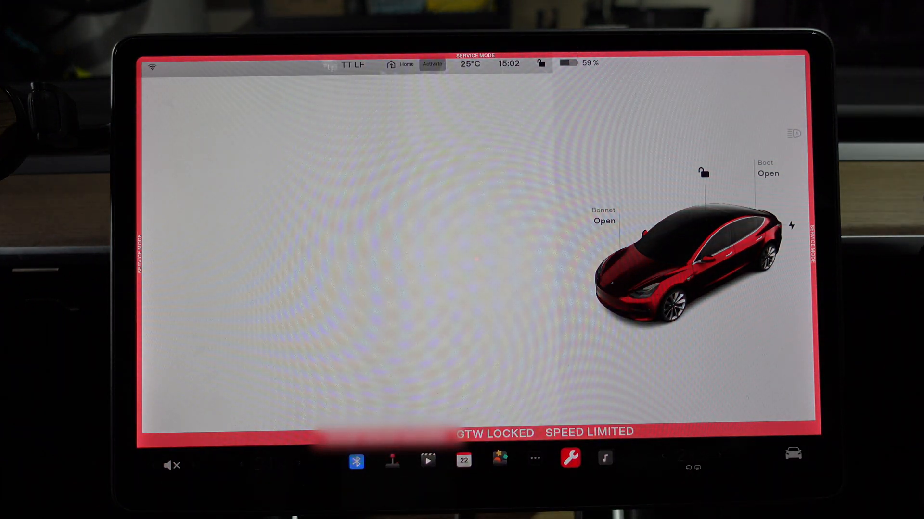
{"action": "left_click", "coordinate": [569, 459]}
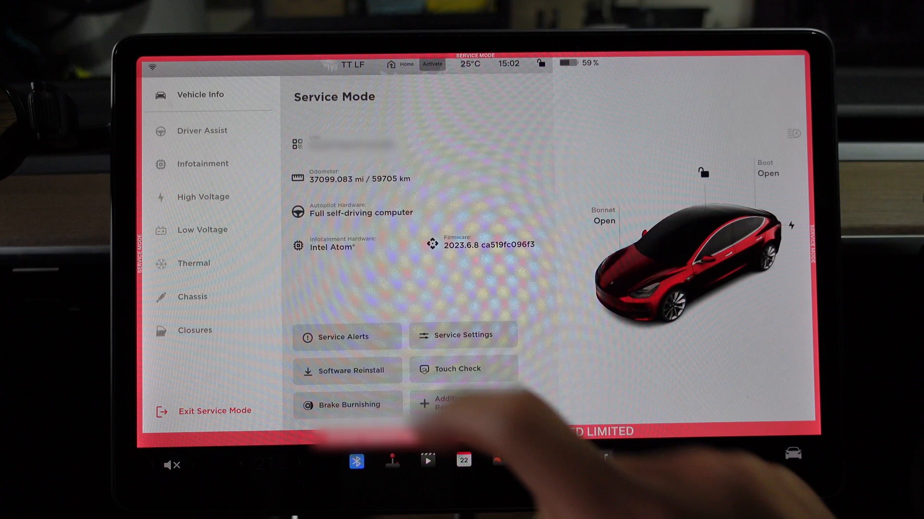
{"action": "left_click", "coordinate": [347, 337]}
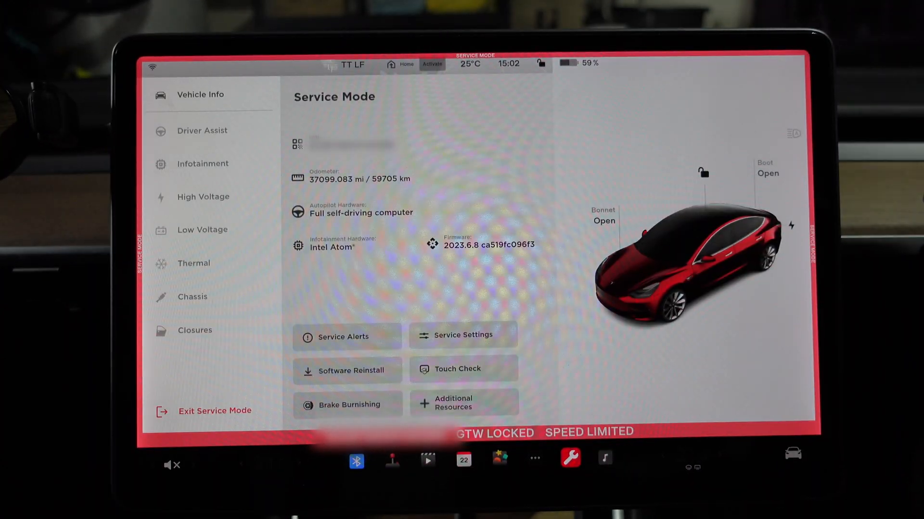
{"action": "left_click", "coordinate": [464, 334]}
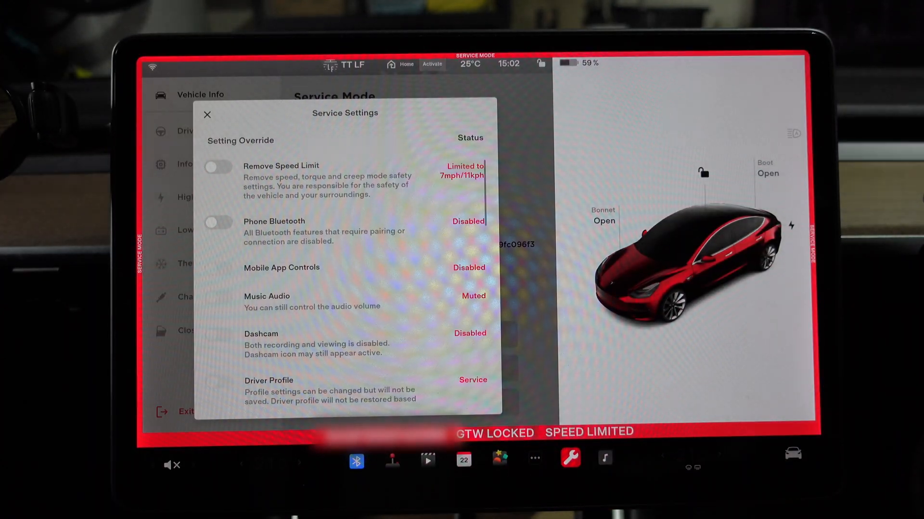
{"action": "scroll", "scroll_direction": "down", "scroll_amount": 3}
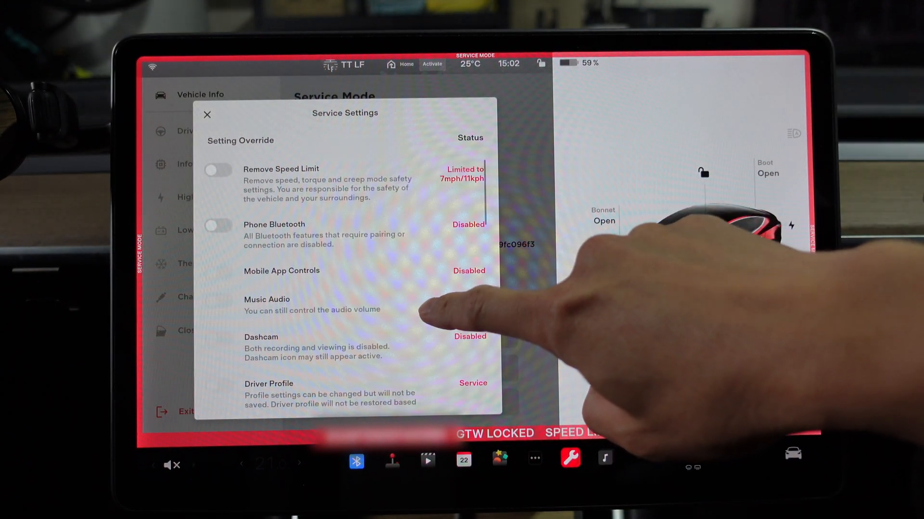
{"action": "left_click", "coordinate": [454, 304]}
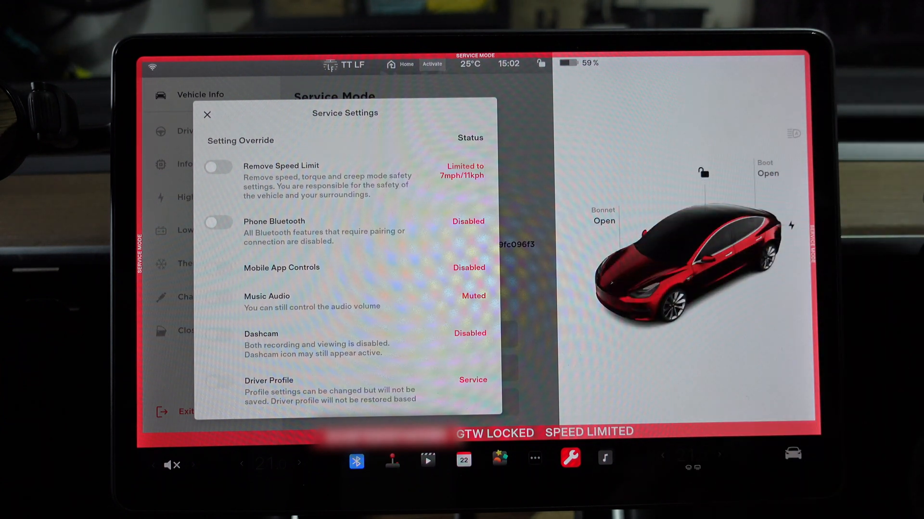
{"action": "scroll", "scroll_direction": "down", "scroll_amount": 3}
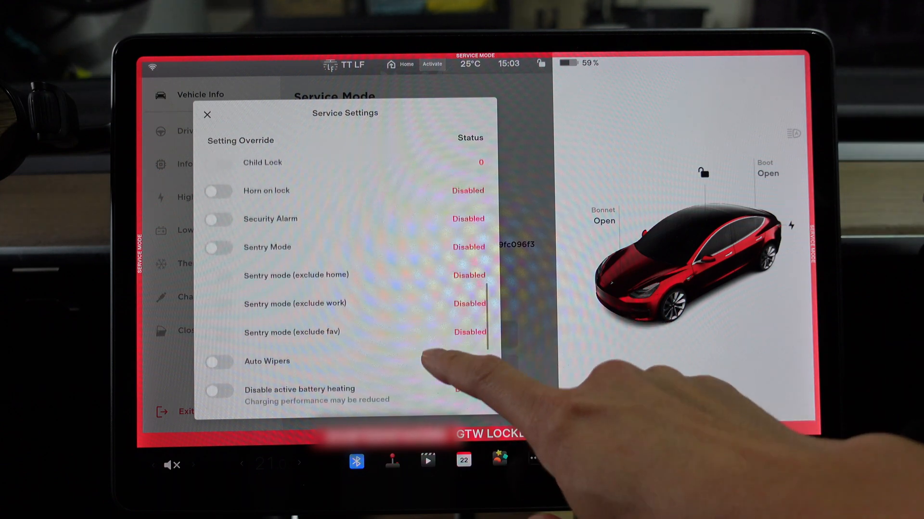
{"action": "scroll", "scroll_direction": "down", "scroll_amount": 3}
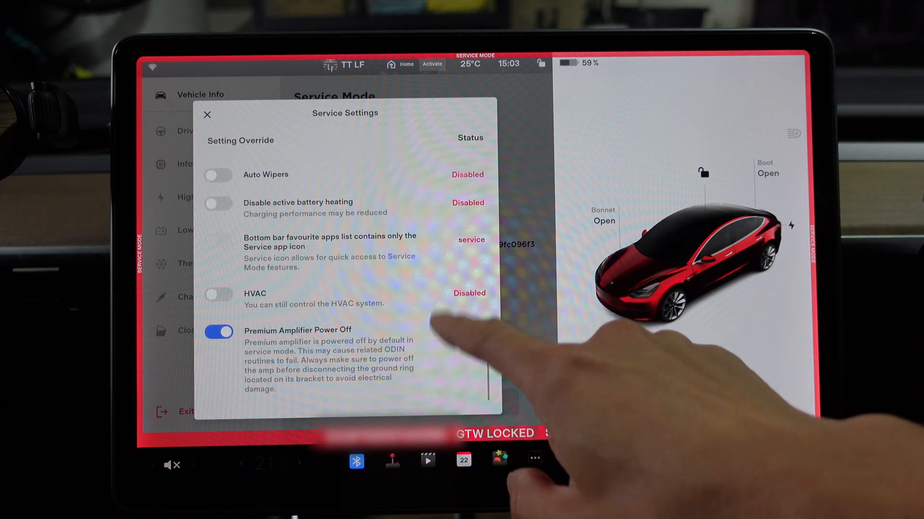
{"action": "left_click", "coordinate": [207, 114]}
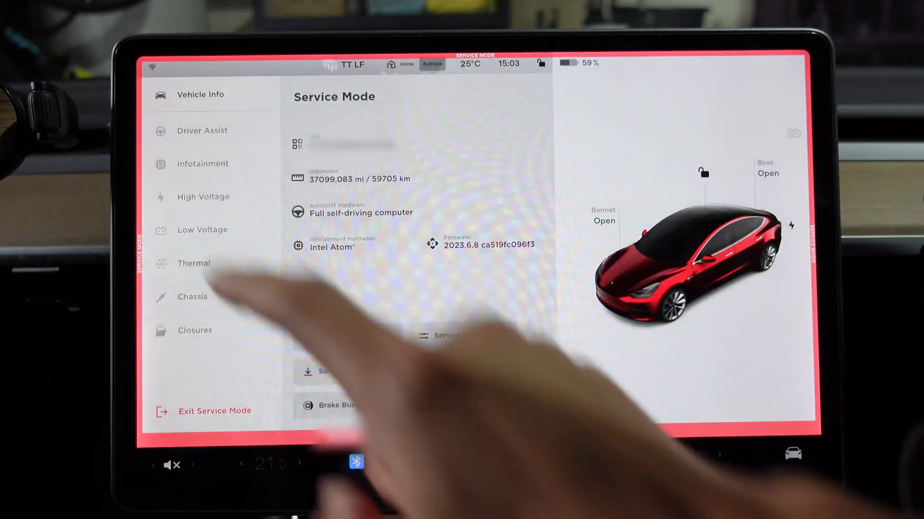
- Run Touch Check, exit with a two-corner tap, and bring up Brake Burnishing's warning
{"action": "left_click", "coordinate": [347, 371]}
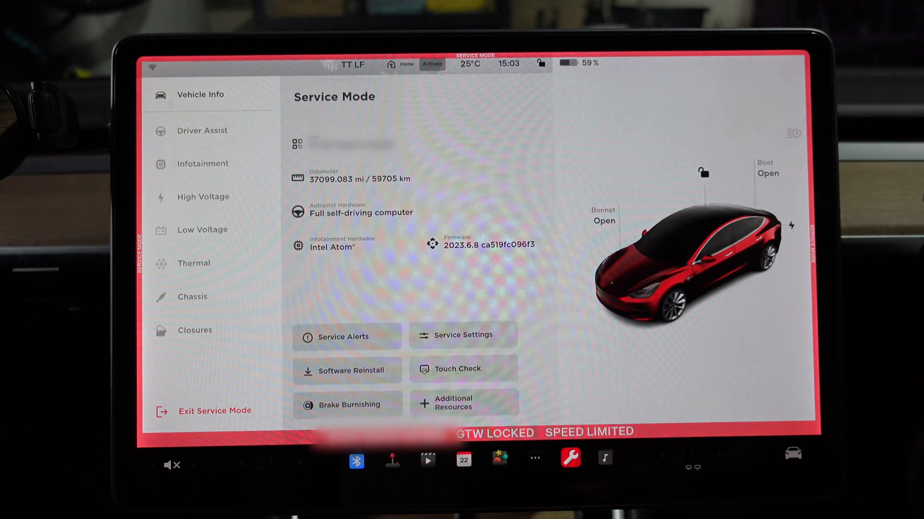
{"action": "left_click", "coordinate": [457, 368]}
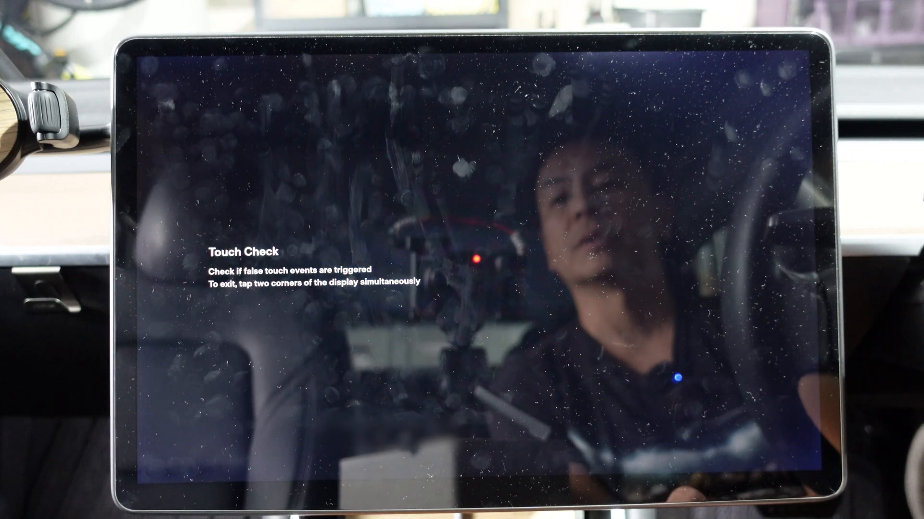
{"action": "left_click", "coordinate": [458, 306]}
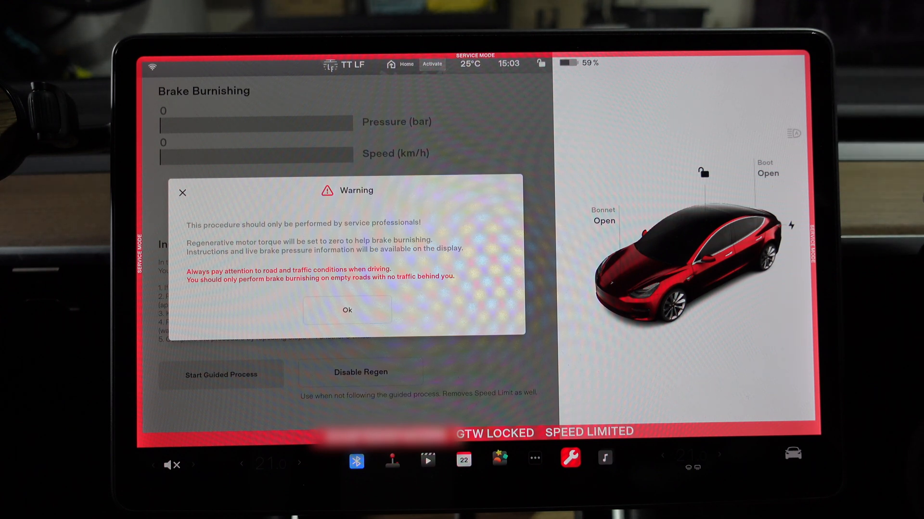
- Dismiss the Brake Burnishing warning and return to the Vehicle Info page
{"action": "left_click", "coordinate": [346, 310]}
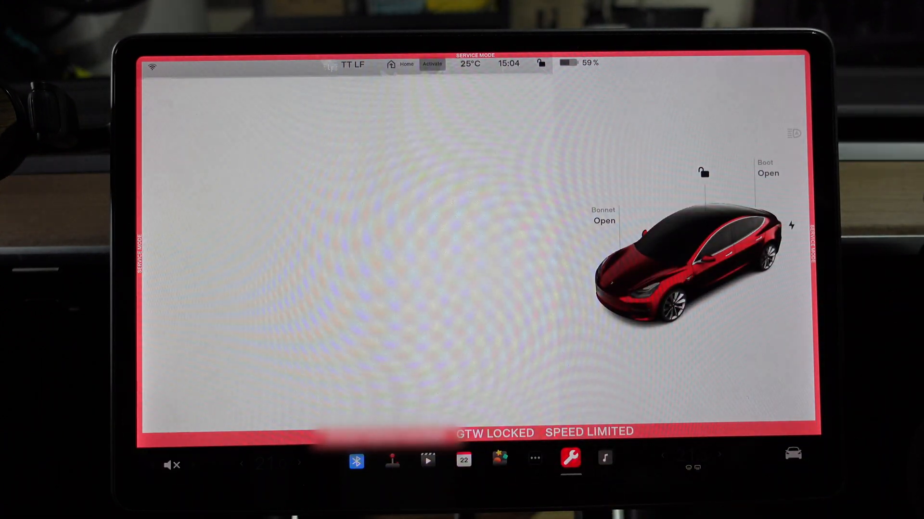
{"action": "left_click", "coordinate": [569, 458]}
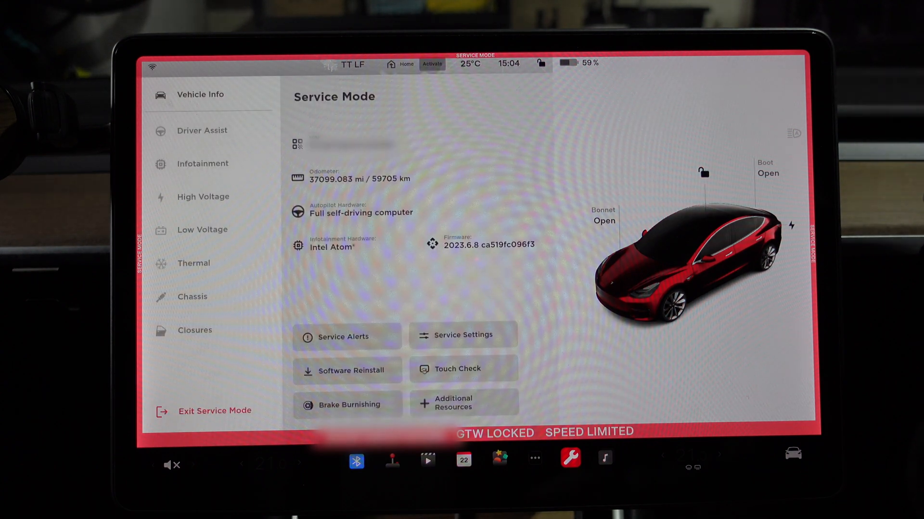
{"action": "left_click", "coordinate": [454, 404]}
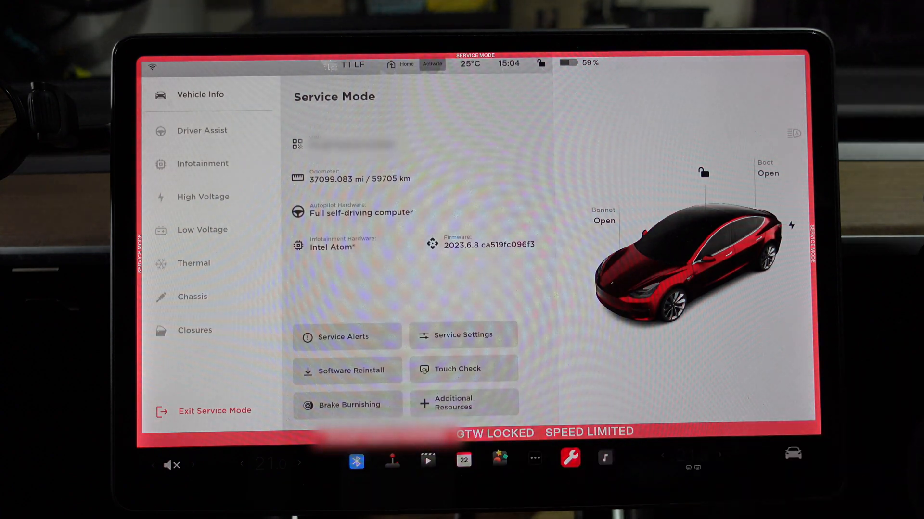
- Review Infotainment connectivity diagnostics, then move to the High Voltage charge port page
{"action": "left_click", "coordinate": [202, 130]}
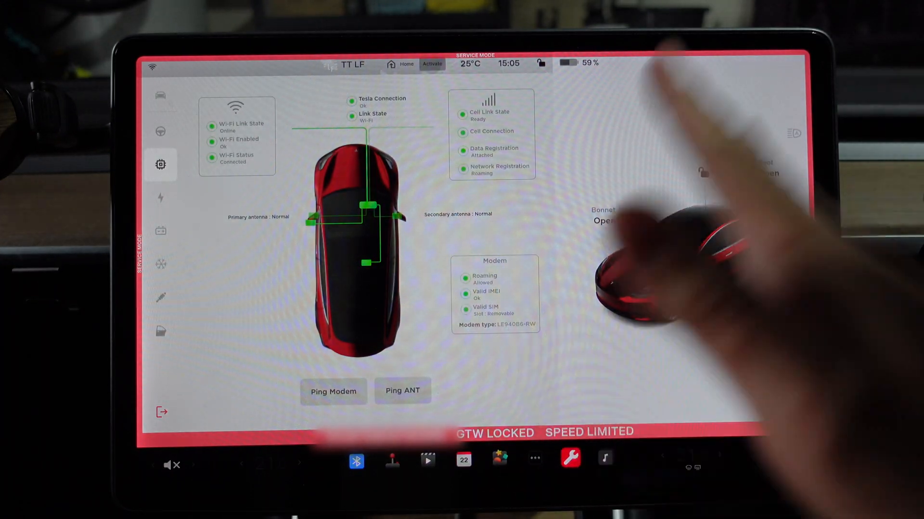
{"action": "left_click", "coordinate": [161, 197]}
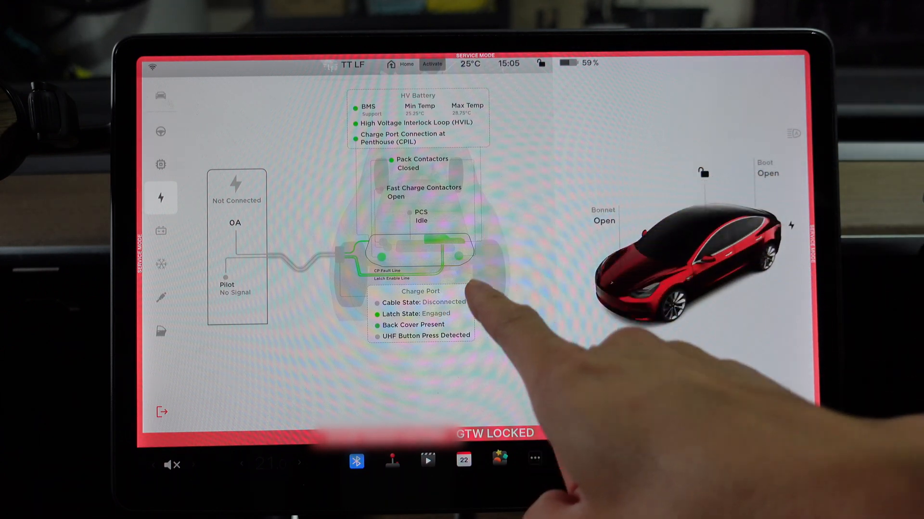
{"action": "mouse_move", "coordinate": [447, 342]}
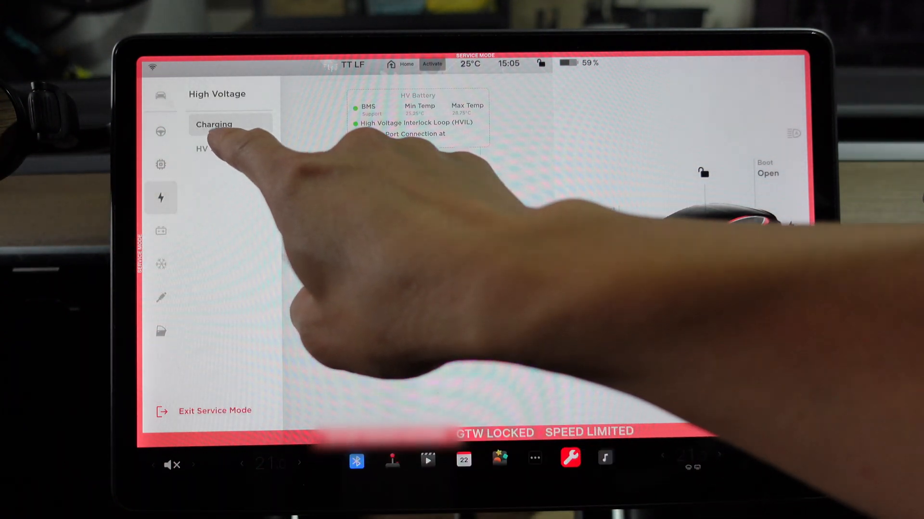
- Open High Voltage > HV showing battery state, contactors and DC link status
{"action": "left_click", "coordinate": [213, 124]}
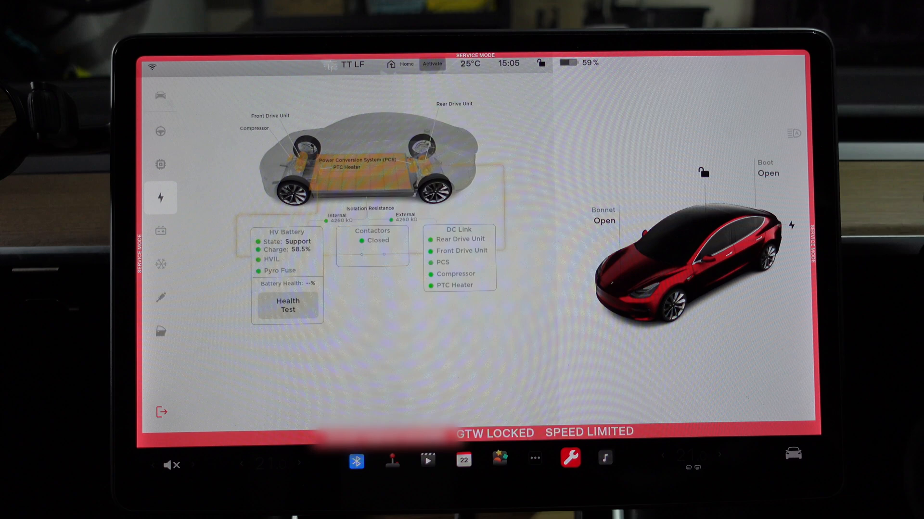
- Stay on the HV page until the HV Battery state reads Drive
{"action": "left_click", "coordinate": [288, 305]}
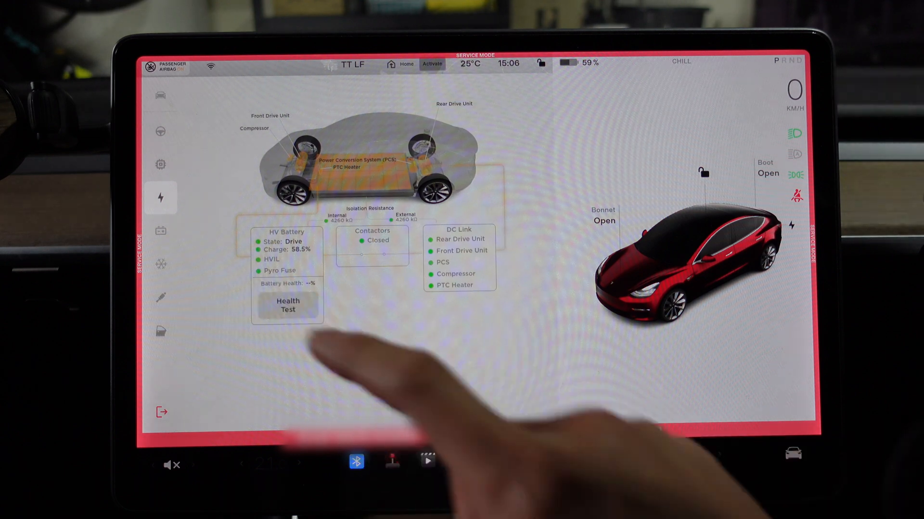
- Read the SOH Health Test requirements and close the dialog without running it
{"action": "left_click", "coordinate": [288, 306]}
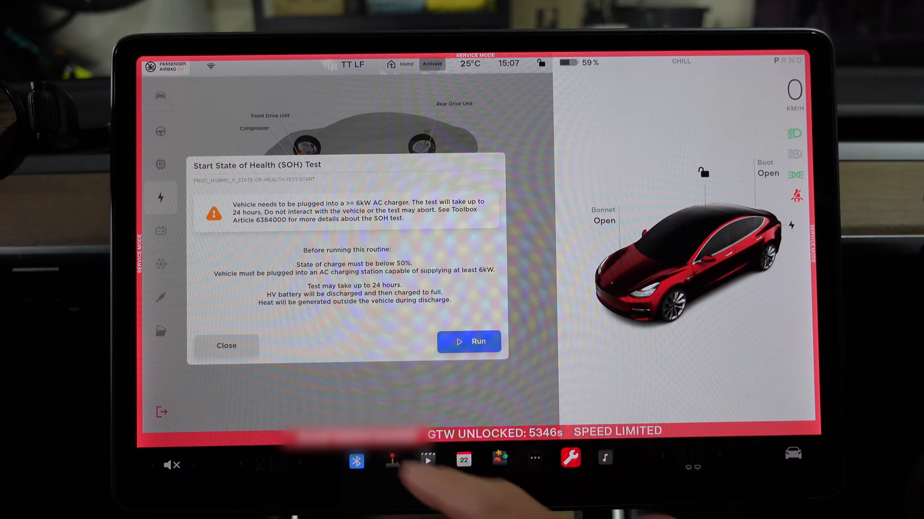
{"action": "left_click", "coordinate": [225, 346]}
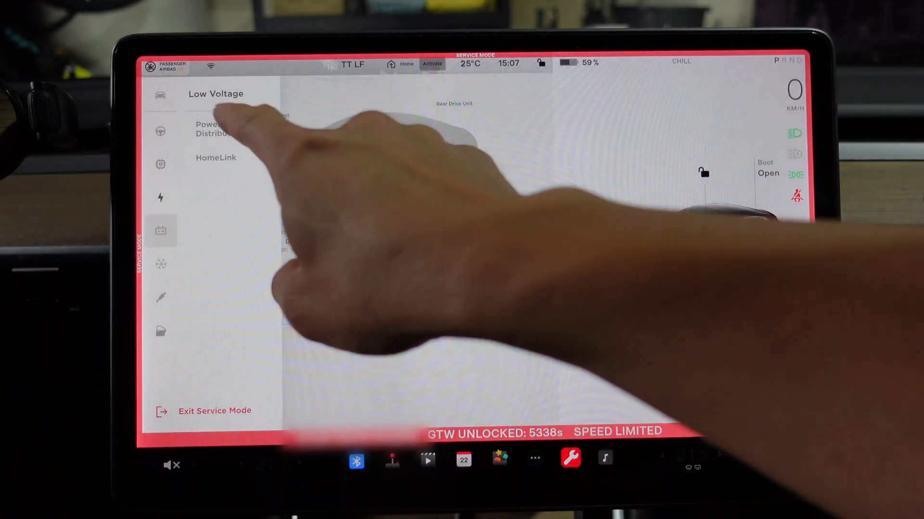
- Run the HomeLink self test from Low Voltage > HomeLink and close the passed result
{"action": "left_click", "coordinate": [216, 94]}
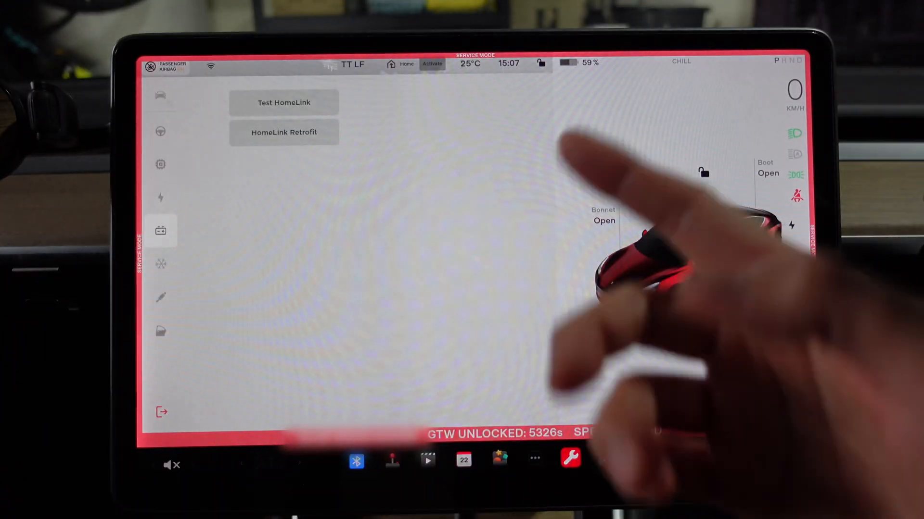
{"action": "left_click", "coordinate": [284, 103]}
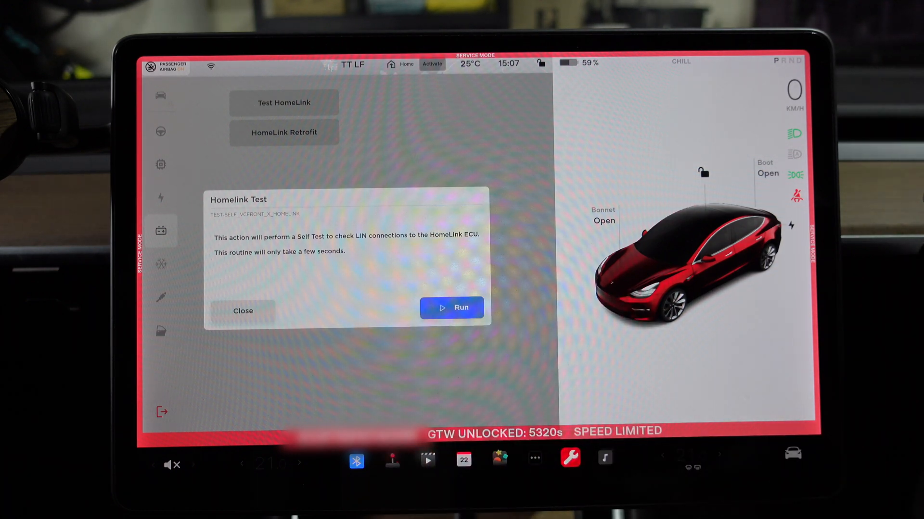
{"action": "left_click", "coordinate": [451, 308]}
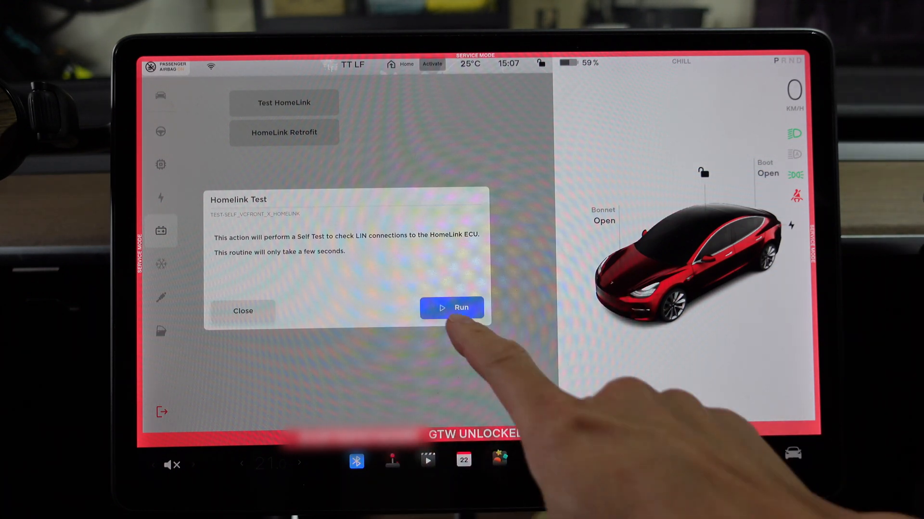
{"action": "left_click", "coordinate": [461, 307]}
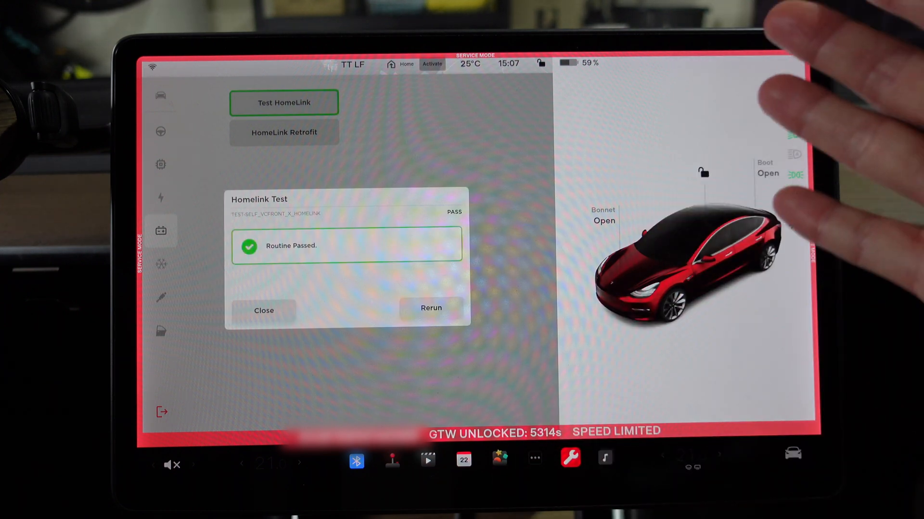
{"action": "left_click", "coordinate": [264, 310]}
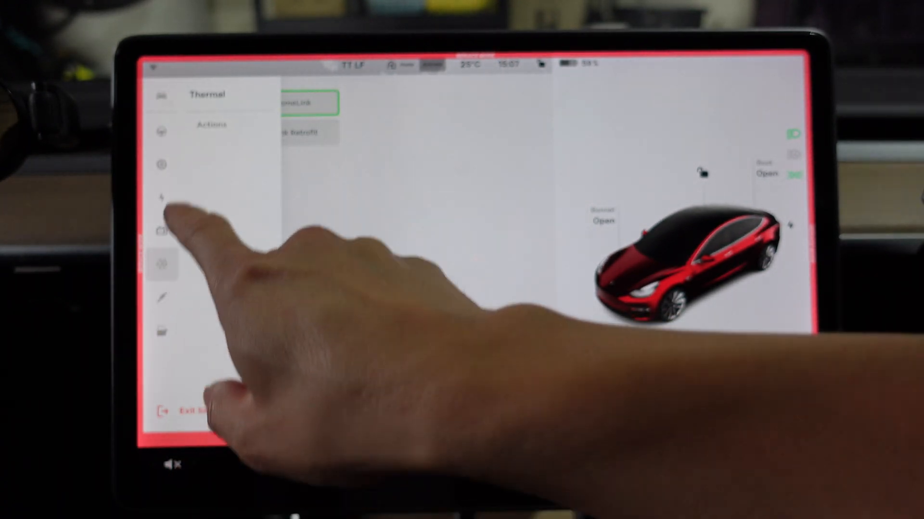
- Open the Thermal Actions page, then move on to the Closures section
{"action": "left_click", "coordinate": [161, 264]}
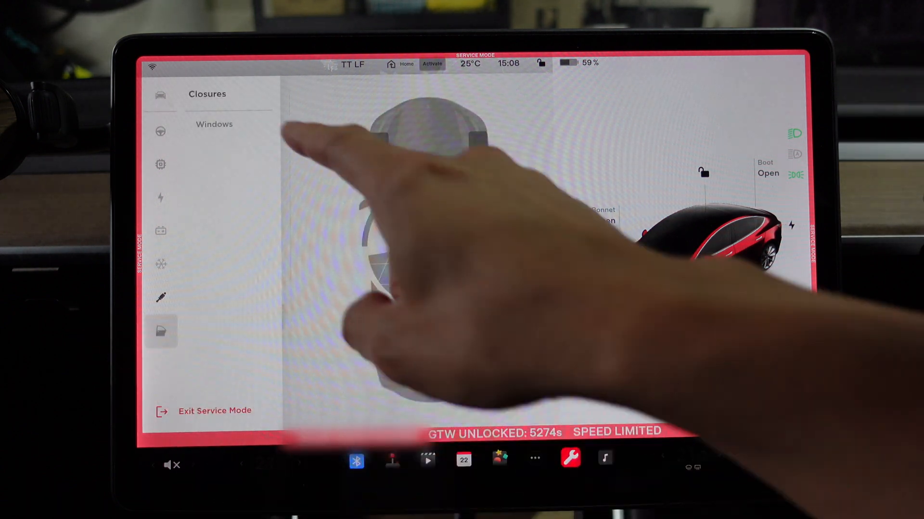
- Run Calibrate Windows from the Windows page until all four windows pass, then dismiss the results
{"action": "left_click", "coordinate": [214, 124]}
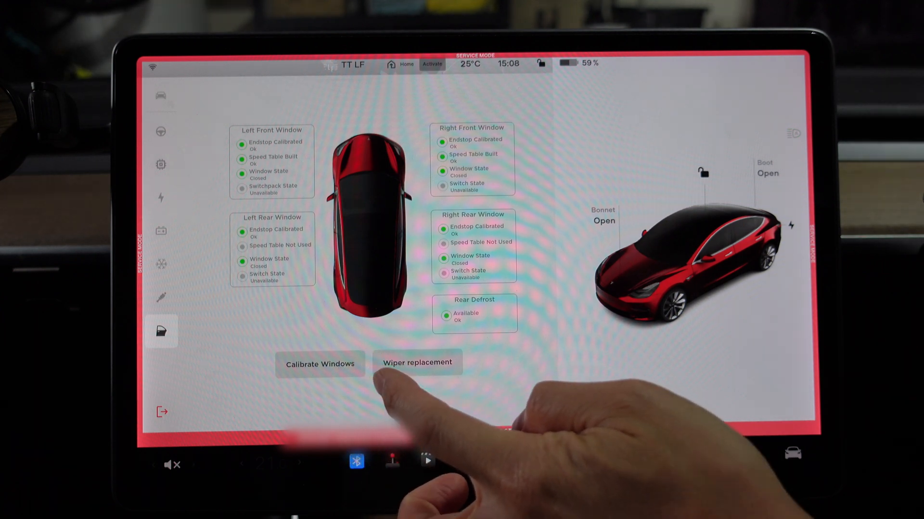
{"action": "left_click", "coordinate": [320, 364]}
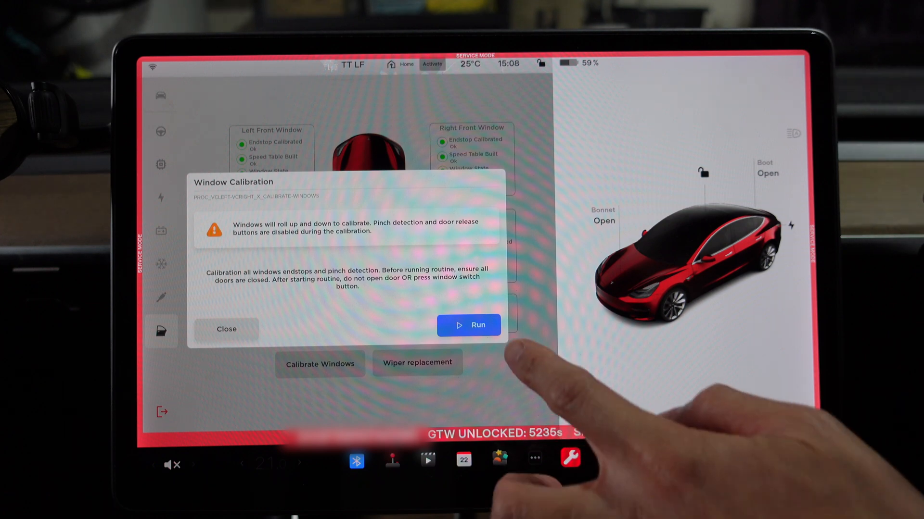
{"action": "left_click", "coordinate": [468, 325]}
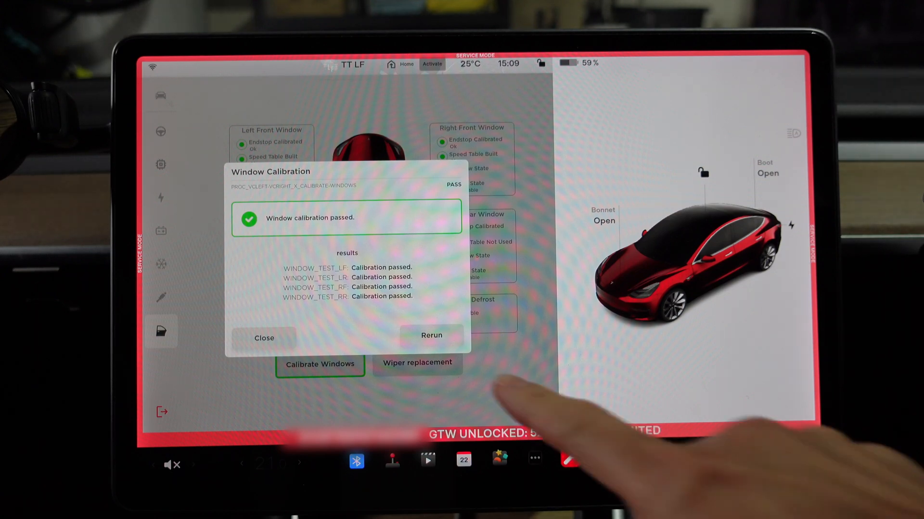
{"action": "left_click", "coordinate": [265, 338]}
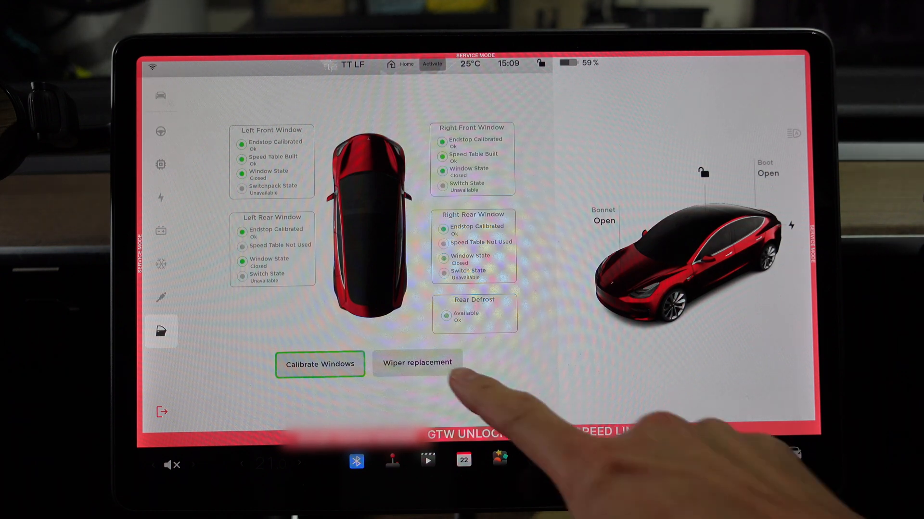
{"action": "left_click", "coordinate": [418, 363]}
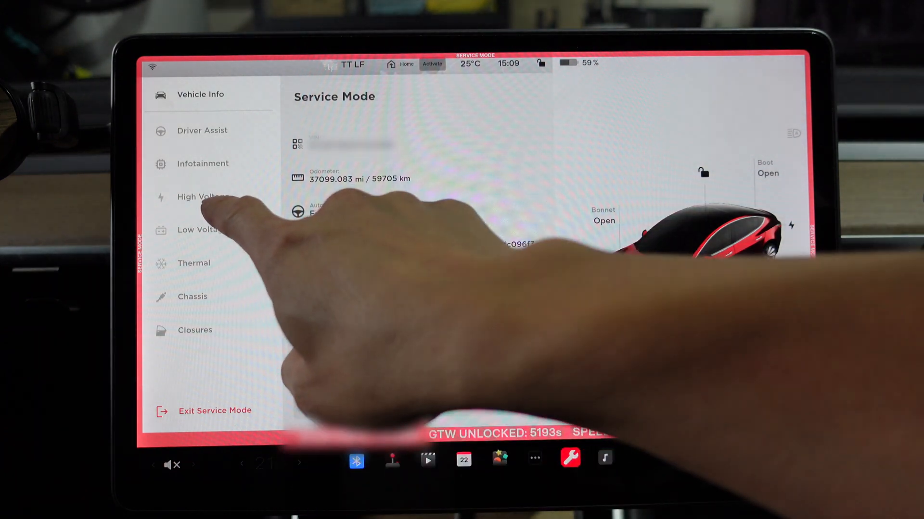
- From the Vehicle Info overview, hold Exit Service Mode to bring up the confirmation prompt
{"action": "left_click", "coordinate": [202, 197]}
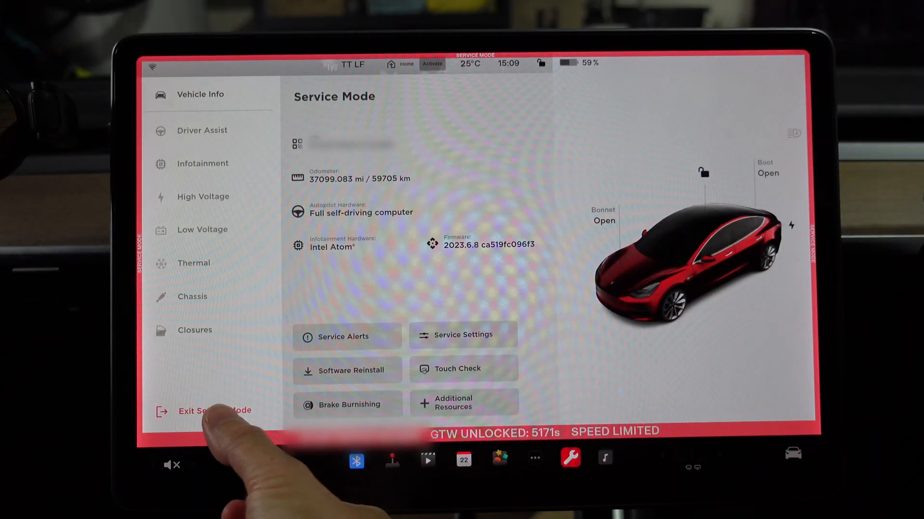
{"action": "left_click", "coordinate": [209, 411]}
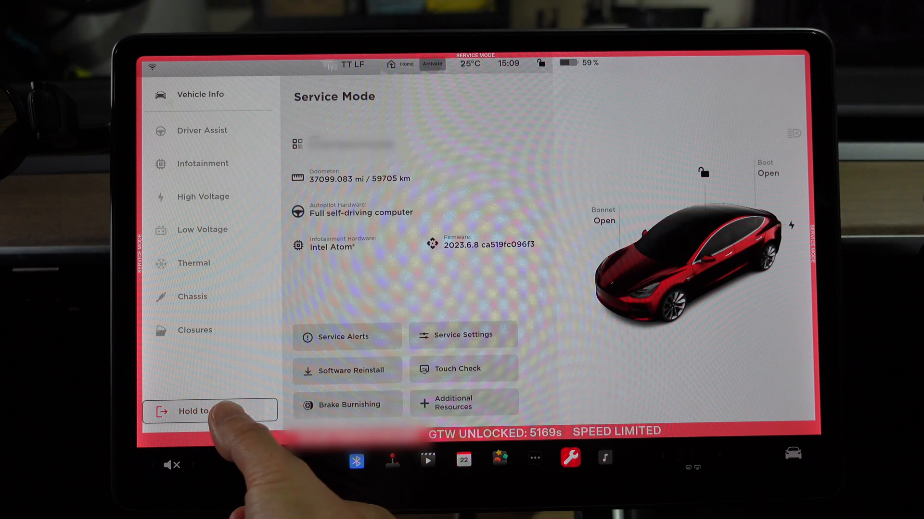